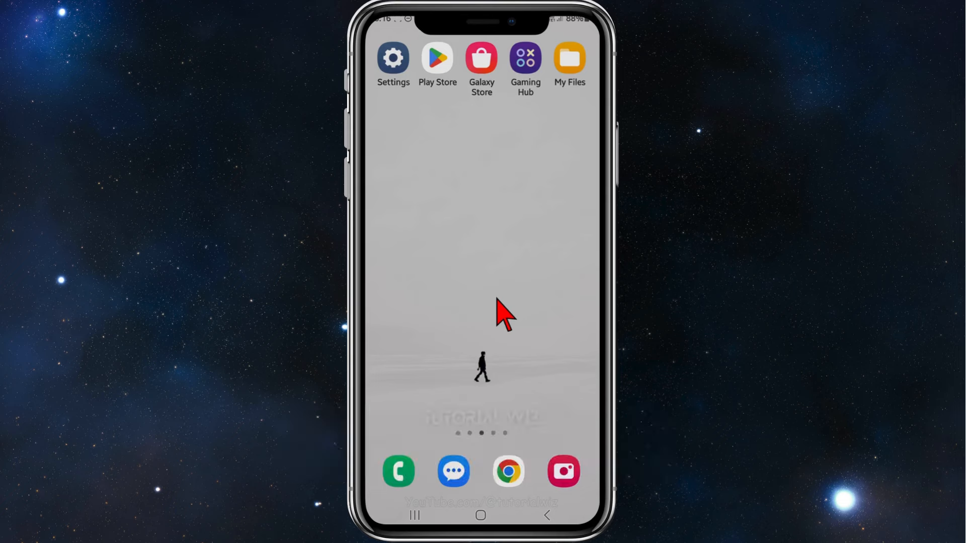
mouse_move(450, 127)
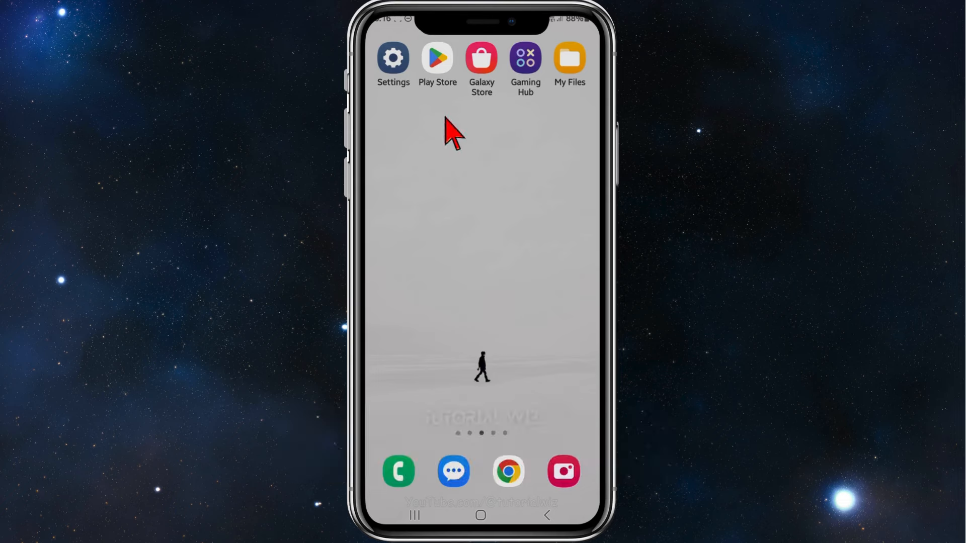
mouse_move(467, 138)
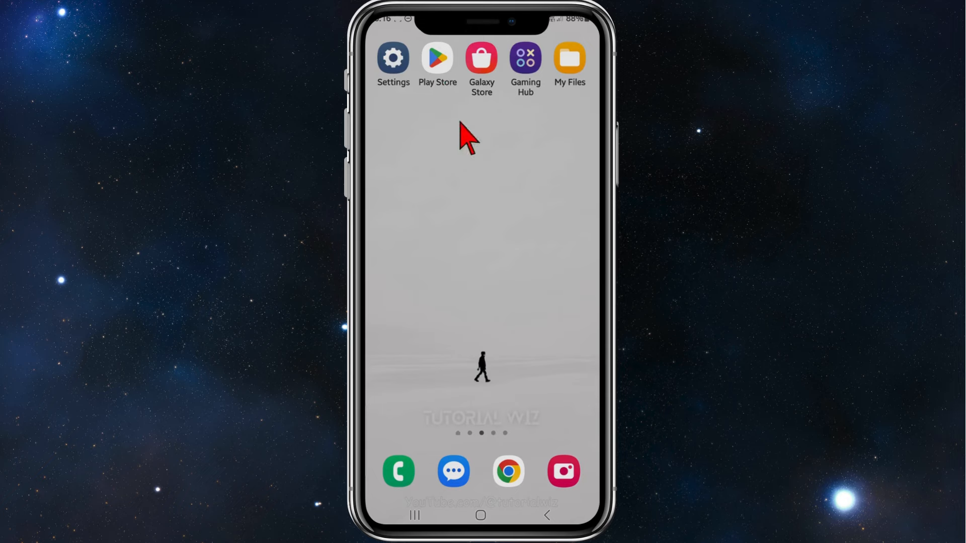
- Find µTorrent - Torrent Downloader in Play Store and start its 17.24 MB install
left_click(437, 58)
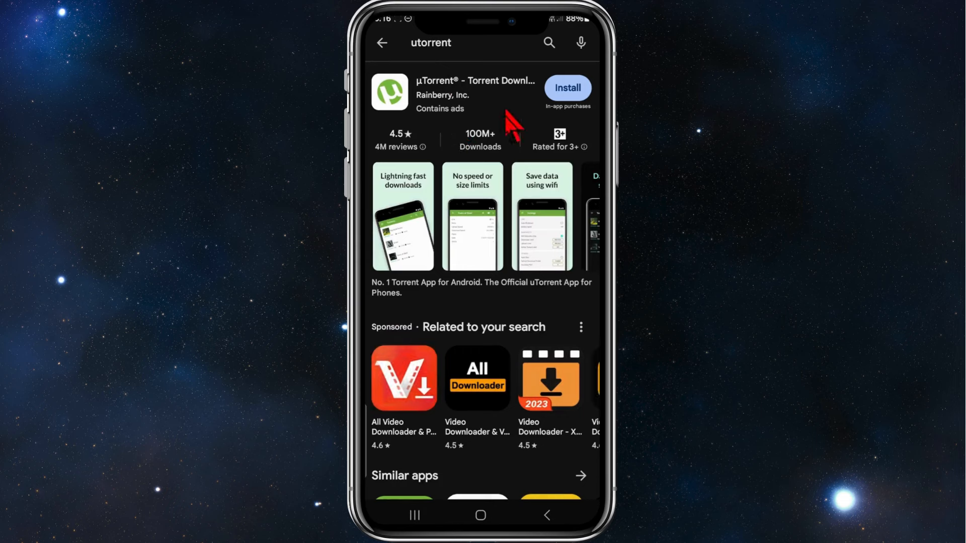
mouse_move(569, 117)
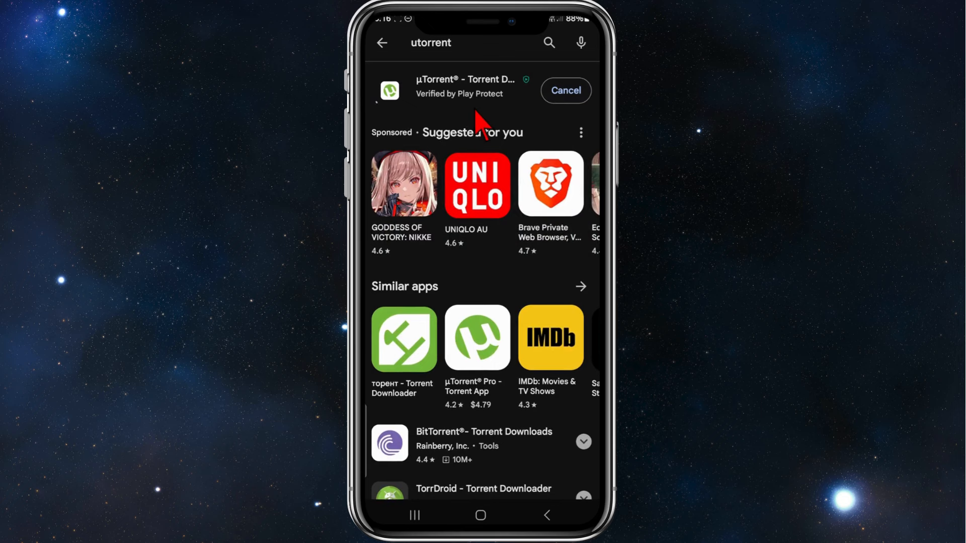
left_click(466, 85)
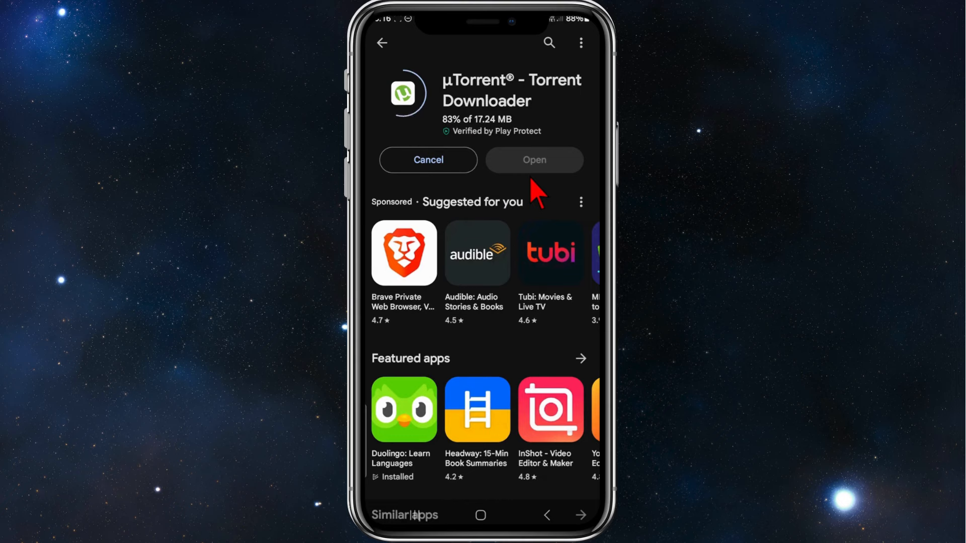
- Launch µTorrent and allow access to music/audio and photos/videos, reaching the empty Torrents list
left_click(533, 160)
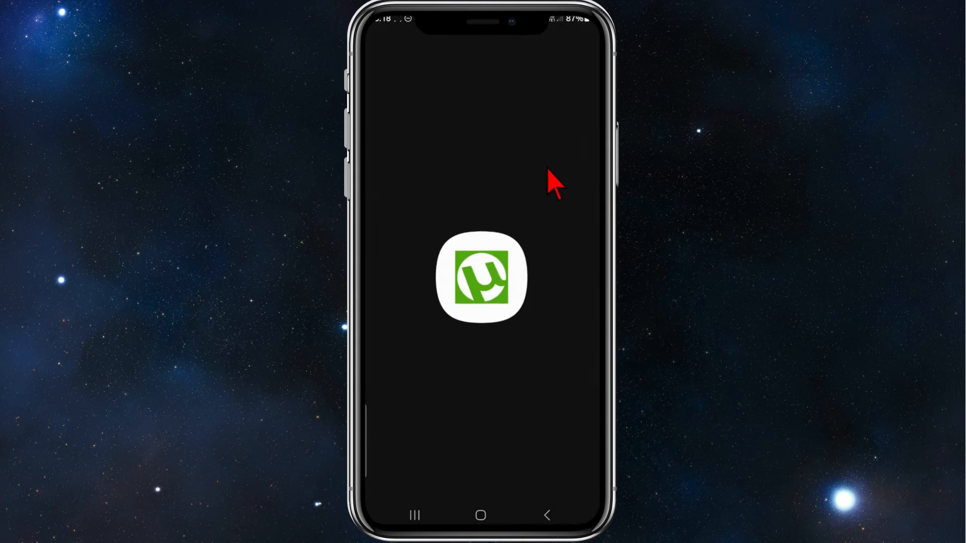
left_click(482, 278)
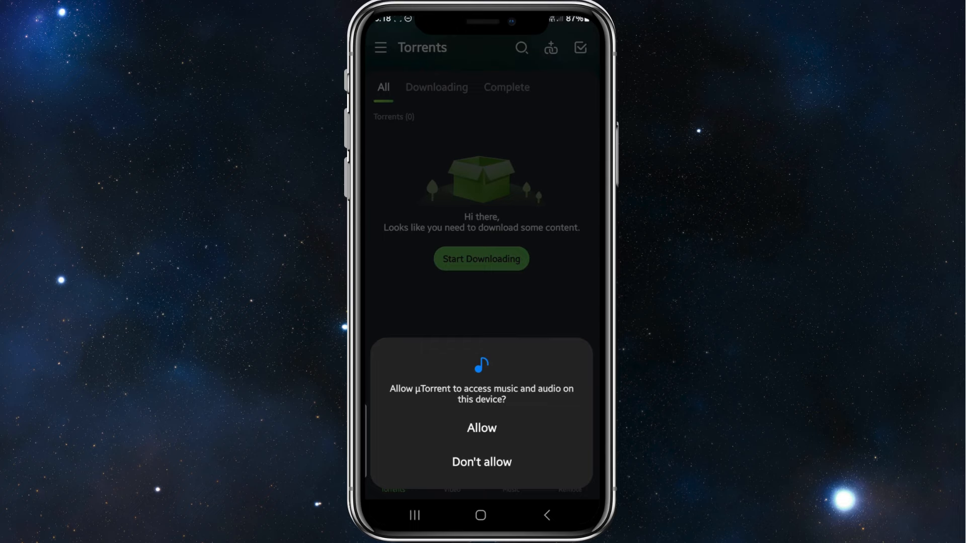
left_click(481, 427)
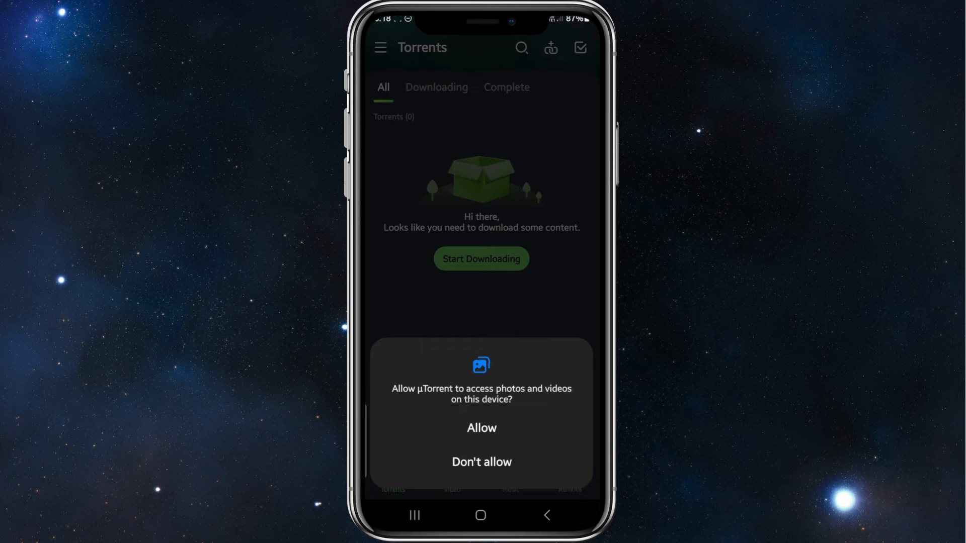
left_click(481, 462)
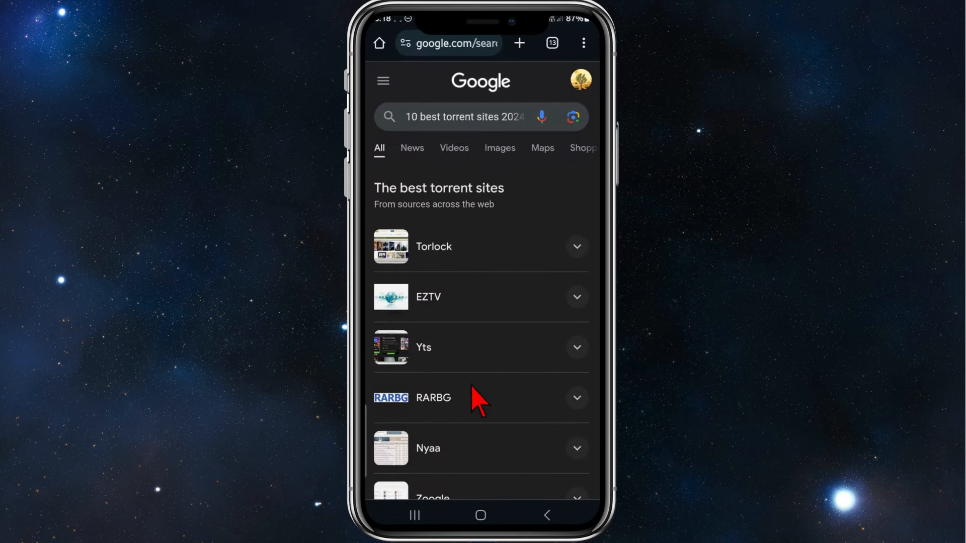
mouse_move(420, 141)
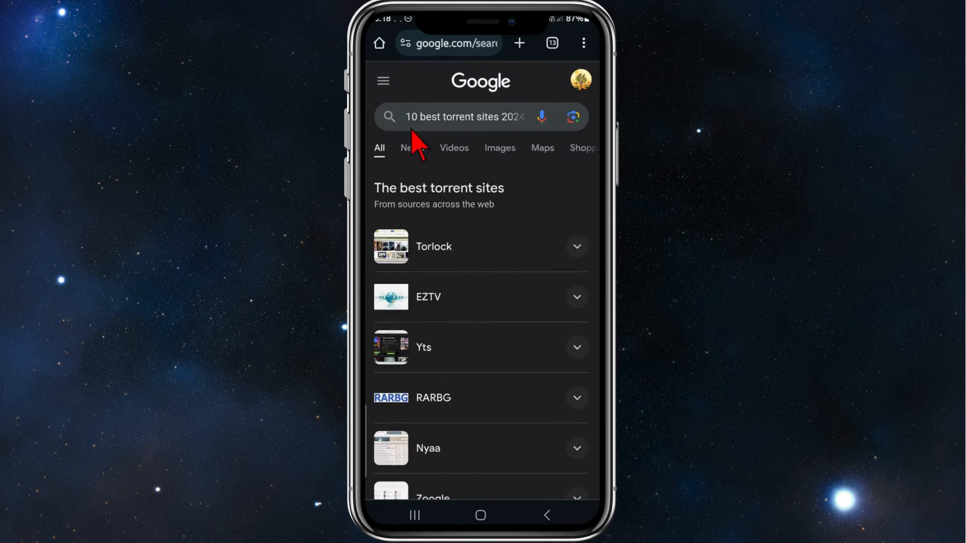
mouse_move(496, 145)
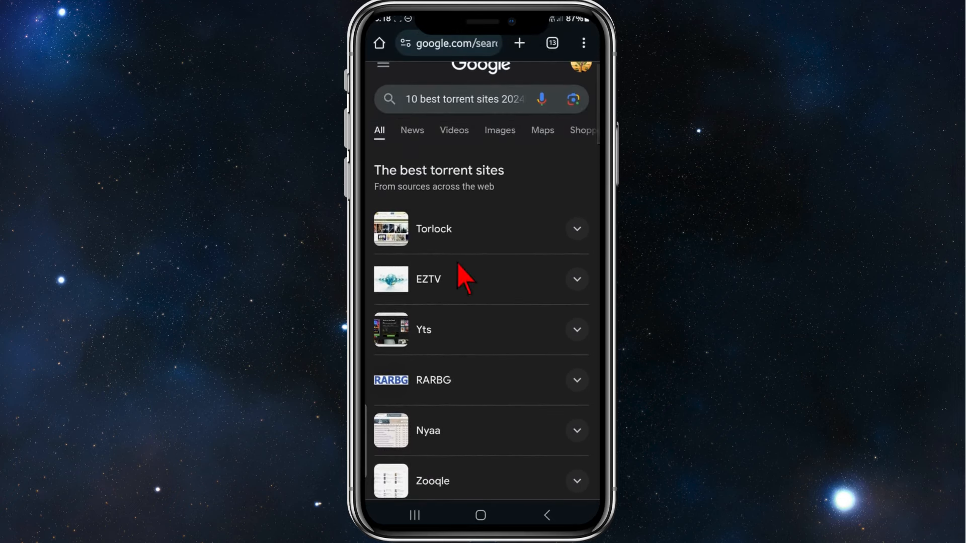
mouse_move(467, 302)
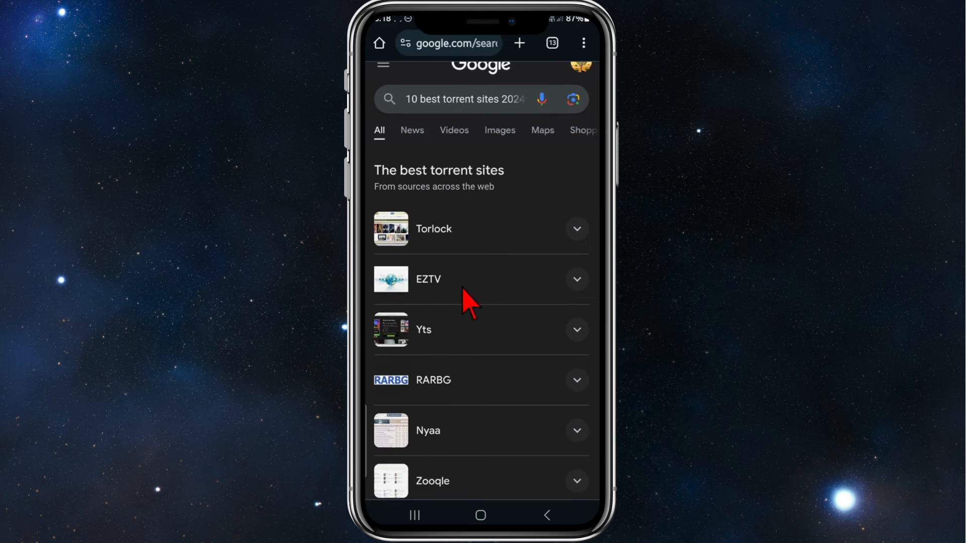
- Return from Chrome's best torrent sites results to µTorrent's empty Torrents screen
left_click(480, 515)
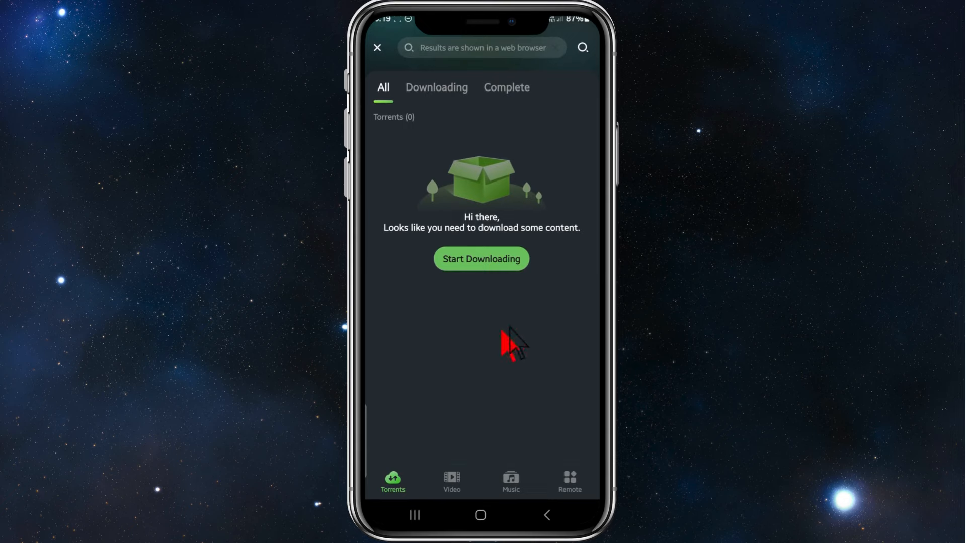
mouse_move(527, 306)
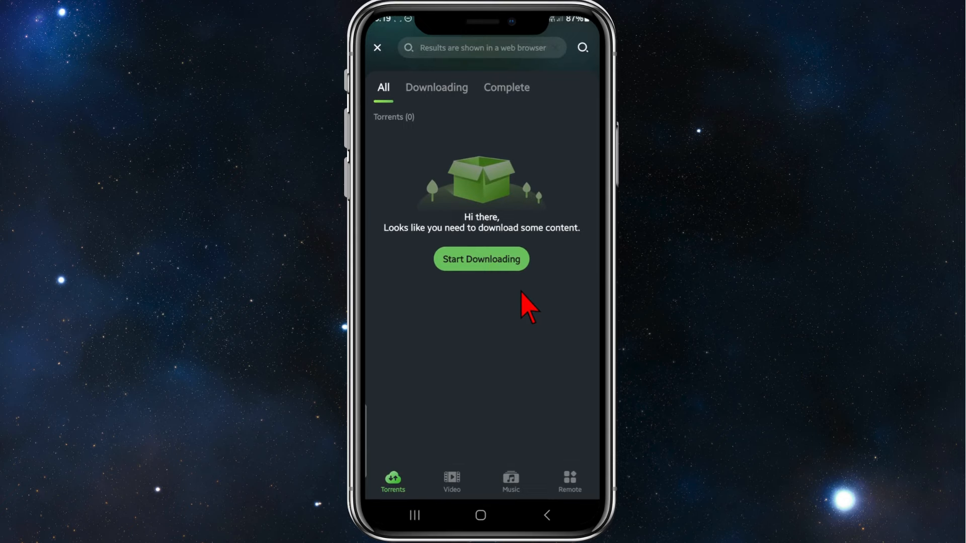